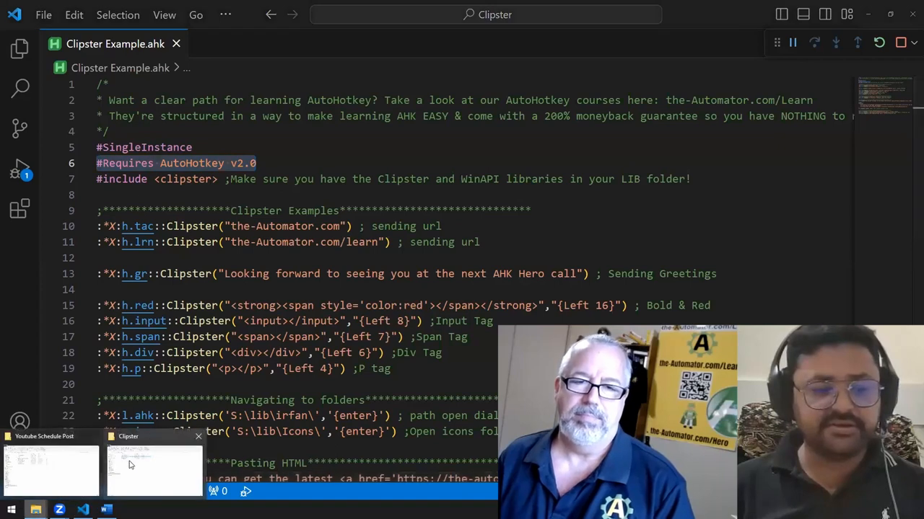
Open the Clipster Lib folder in File Explorer and select Clipster.ahk.
click(153, 469)
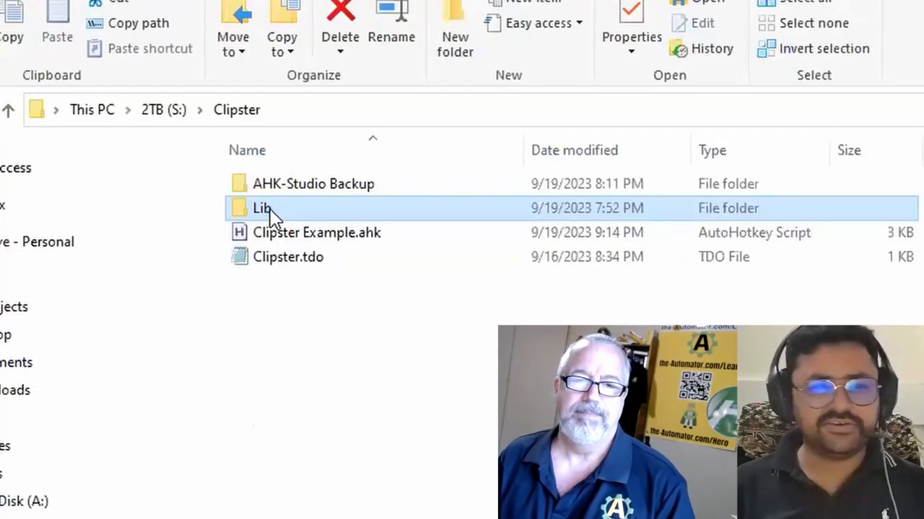
double_click(262, 208)
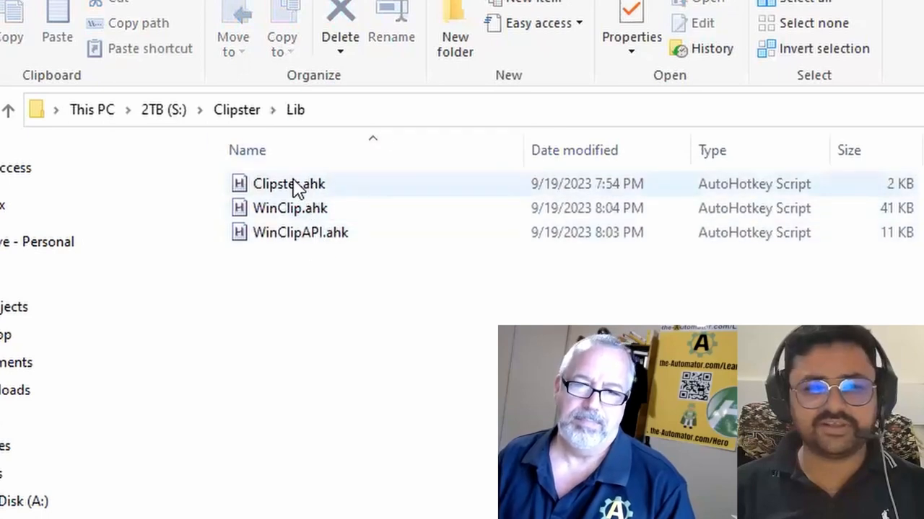
click(288, 184)
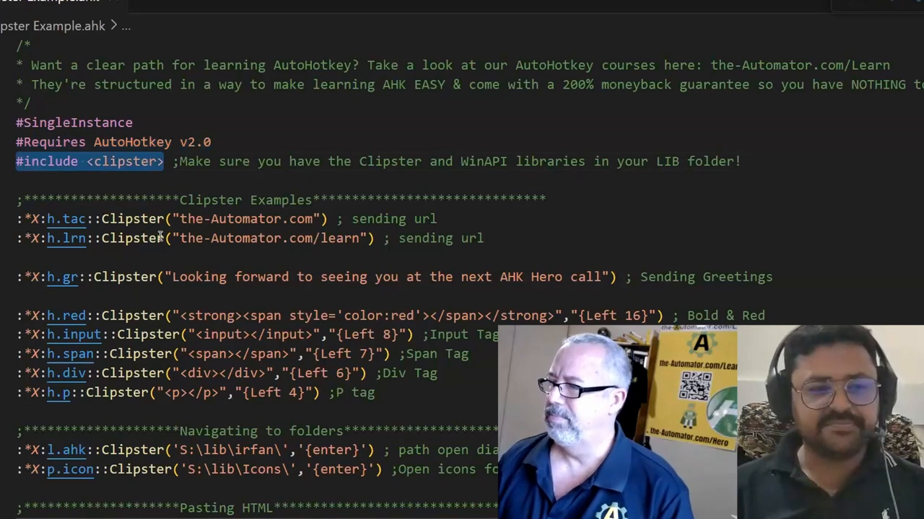
scroll(down, 3)
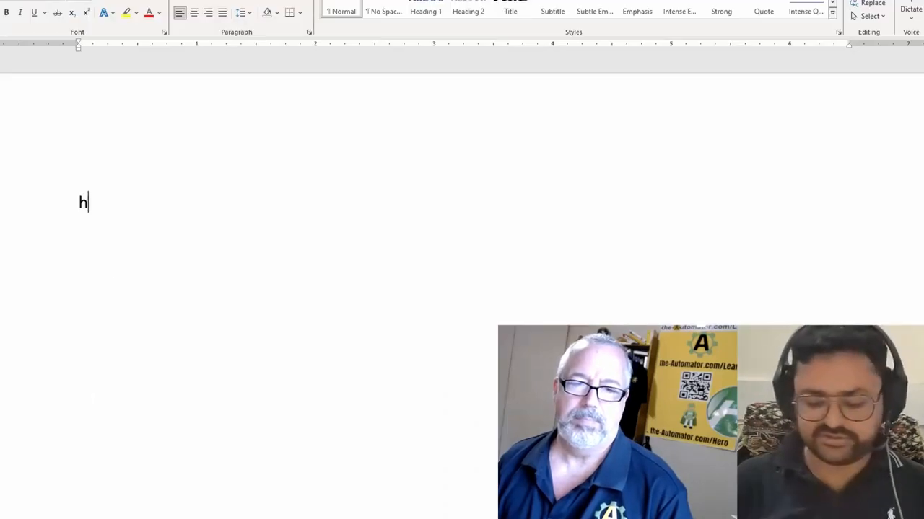
Expand h.tac into the-Automator.com in Word, then select the line and open Paste Options.
text(.ta)
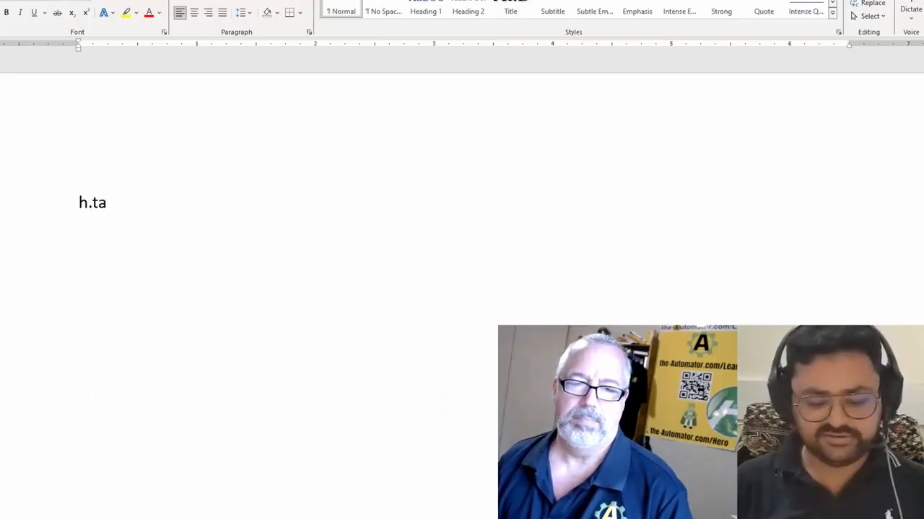
text(he-Automator.com)
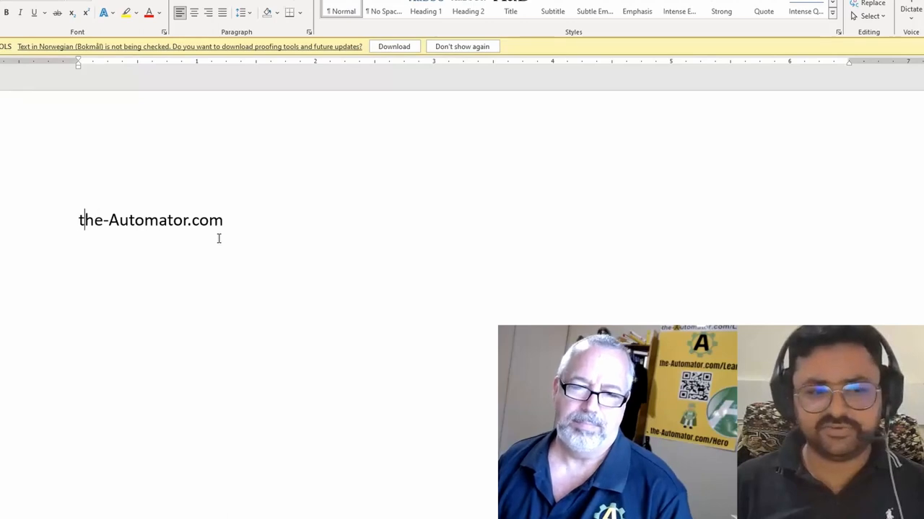
triple_click(151, 220)
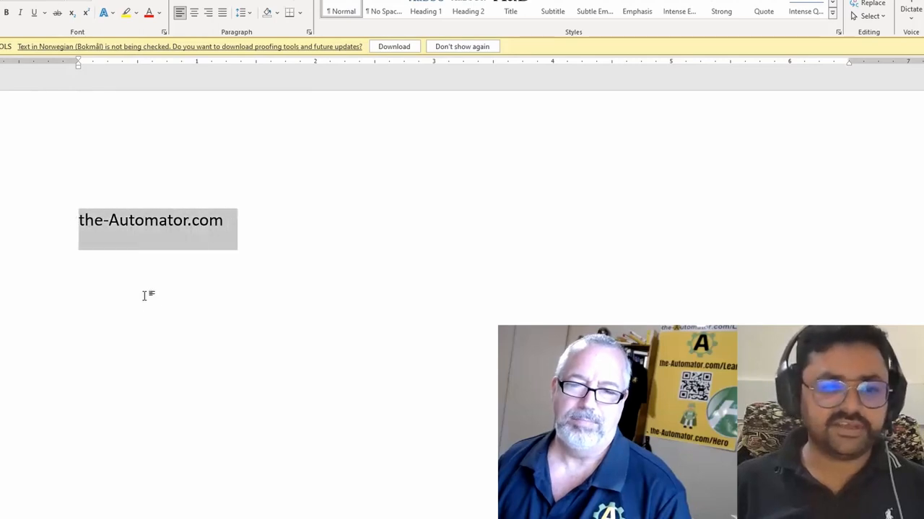
right_click(150, 220)
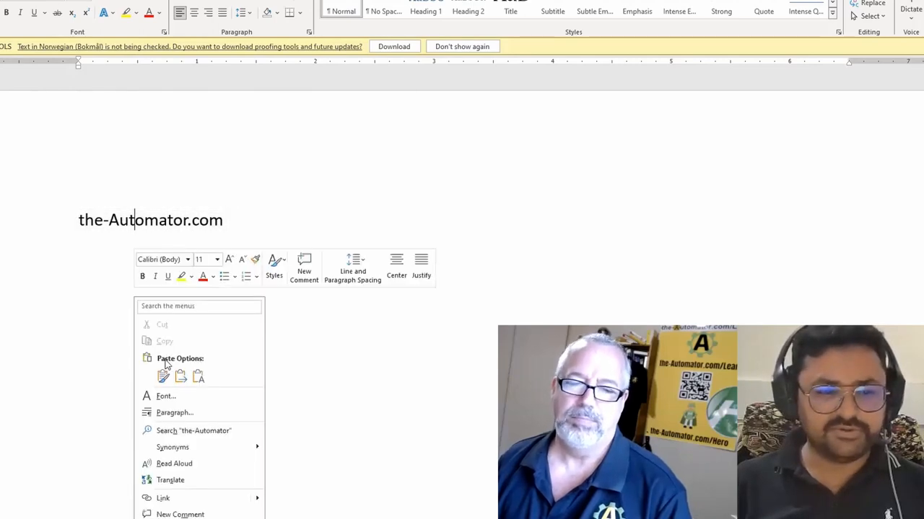
click(163, 376)
text(e)
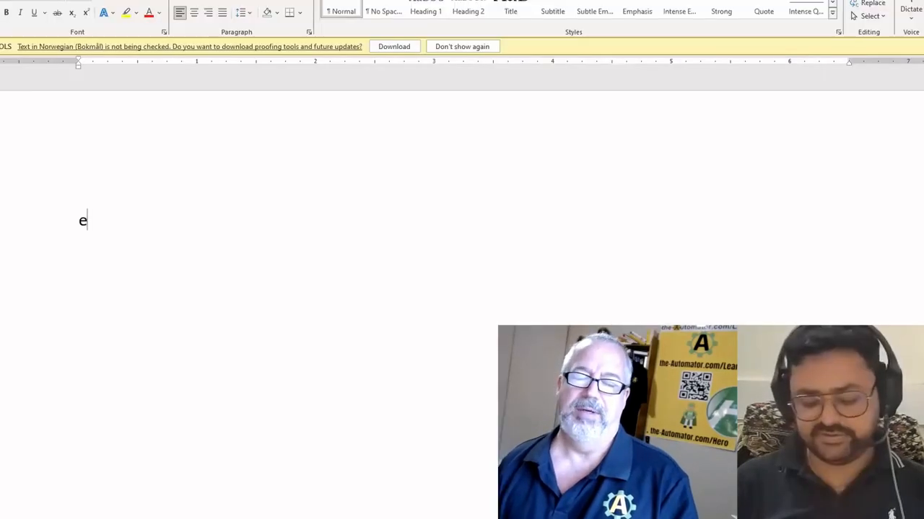
Type 'examples', then retest the hotstring so it expands to the-Automator.com.
text(xamples)
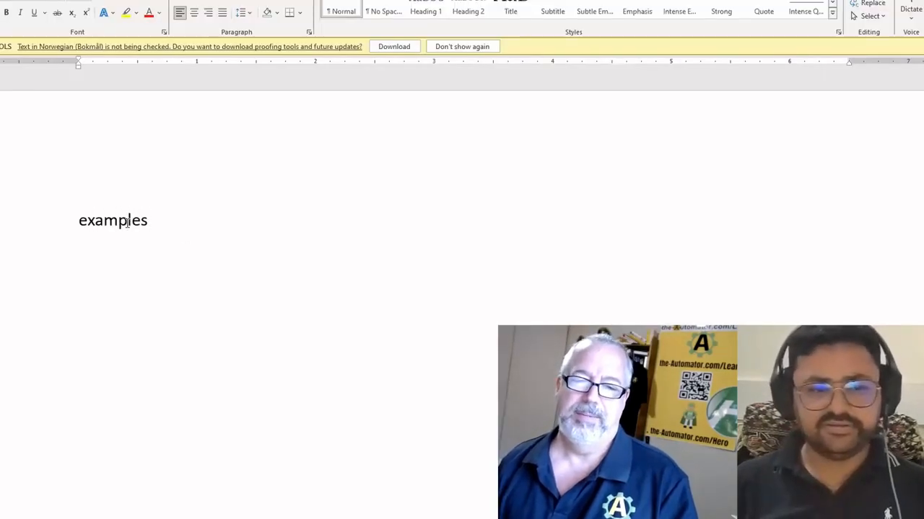
right_click(112, 220)
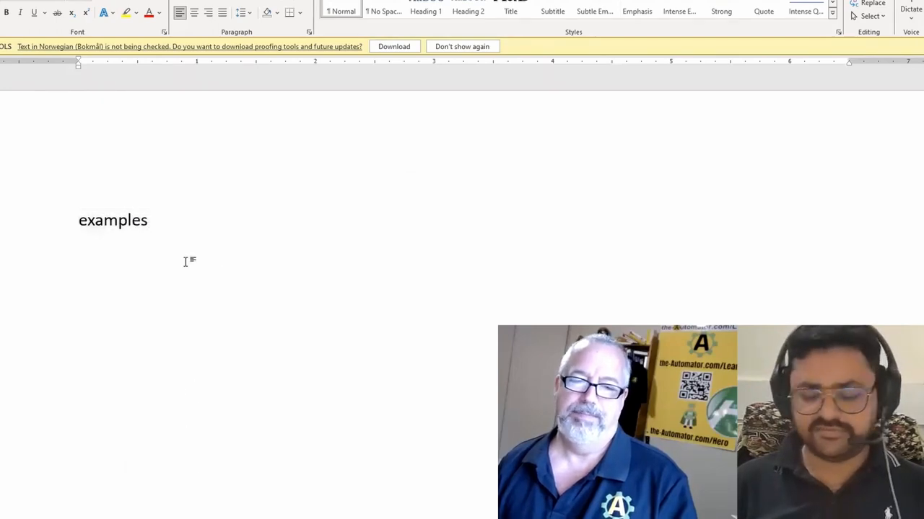
text(h)
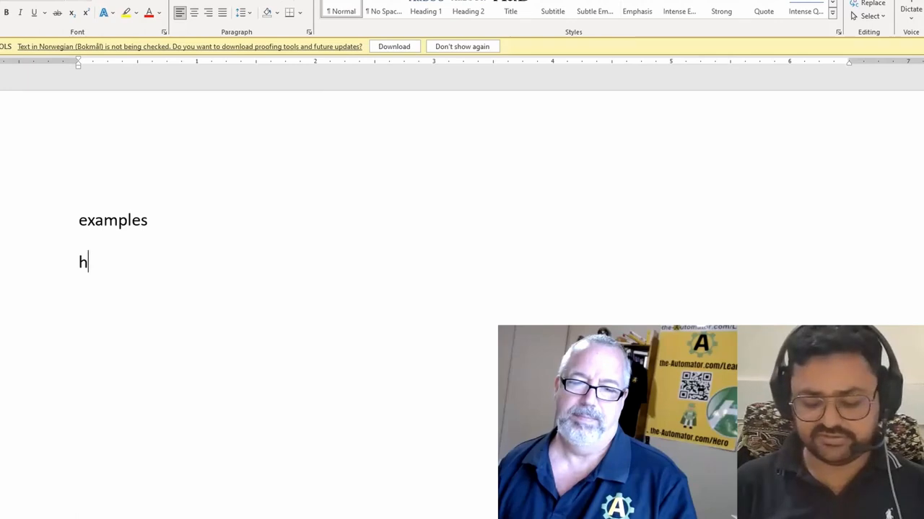
text(.)
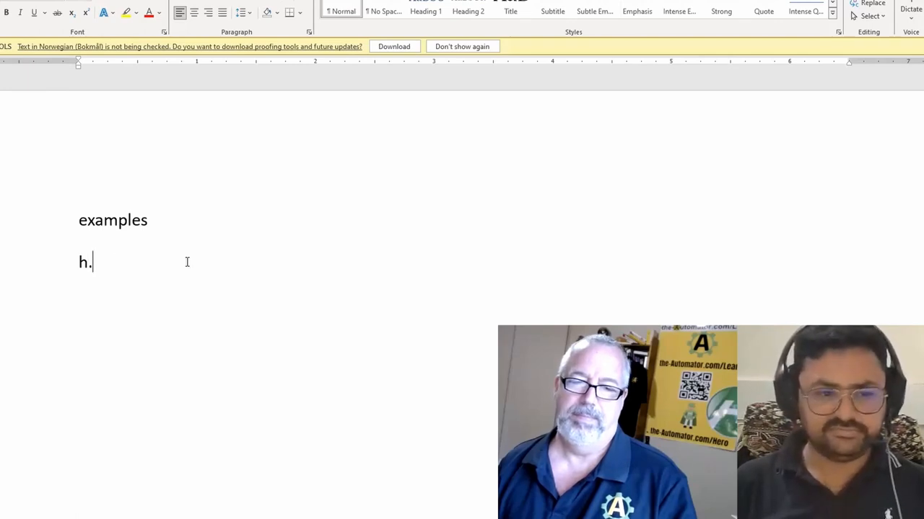
text(the-Automator.com)
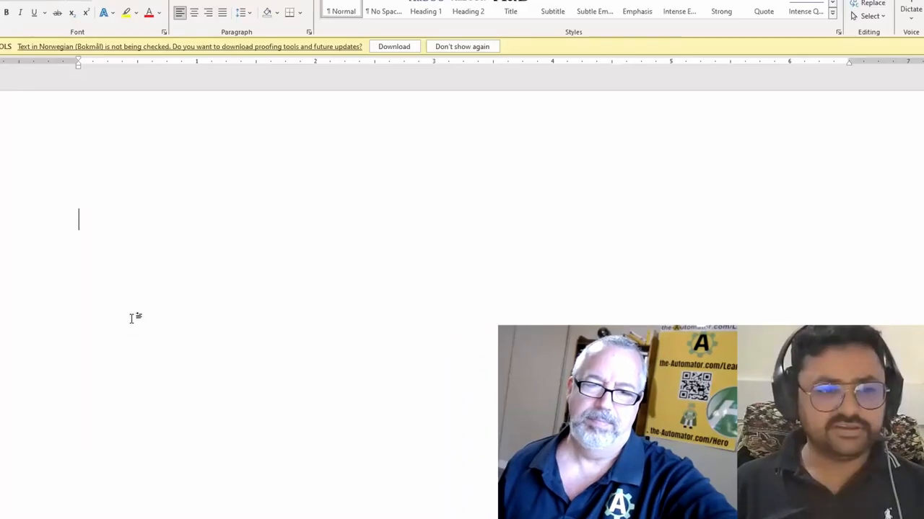
Test h.lrn expanding to the-Automator.com/learn, then h.gr producing the AHK Hero call greeting.
text(h.)
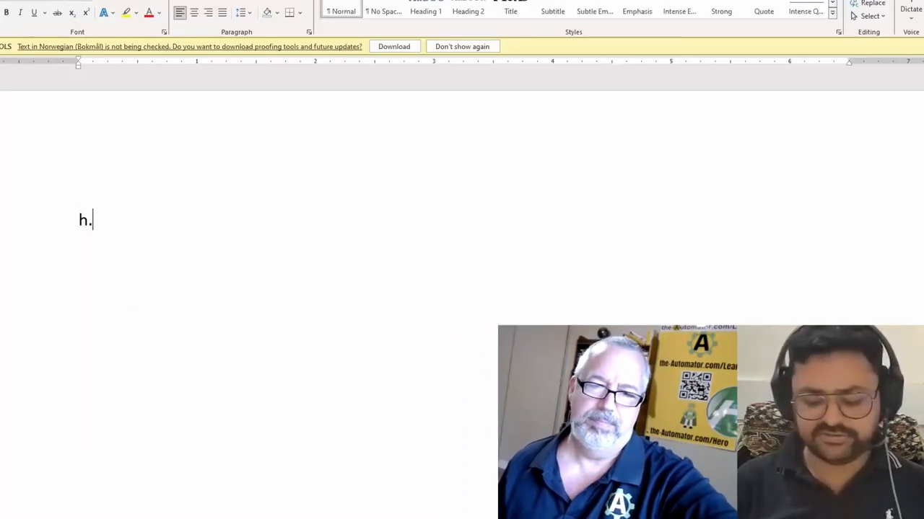
text(the-Automator.com/learn)
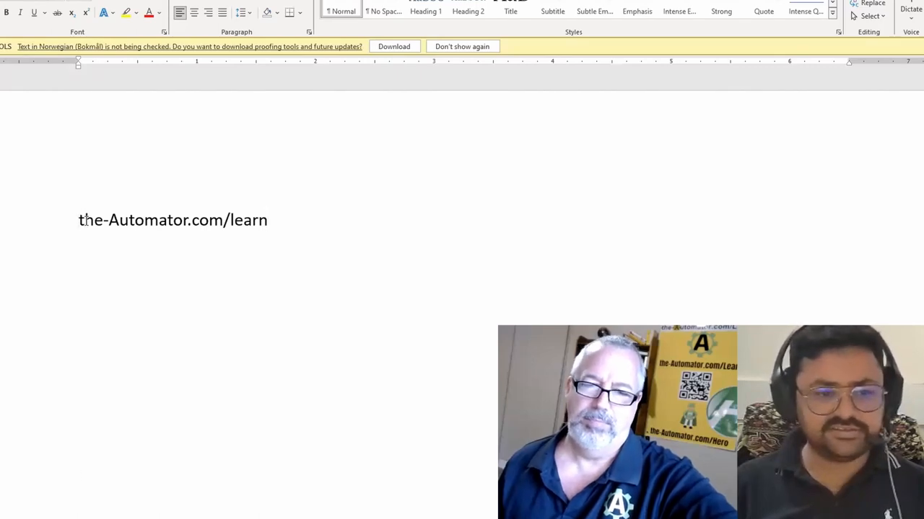
triple_click(173, 220)
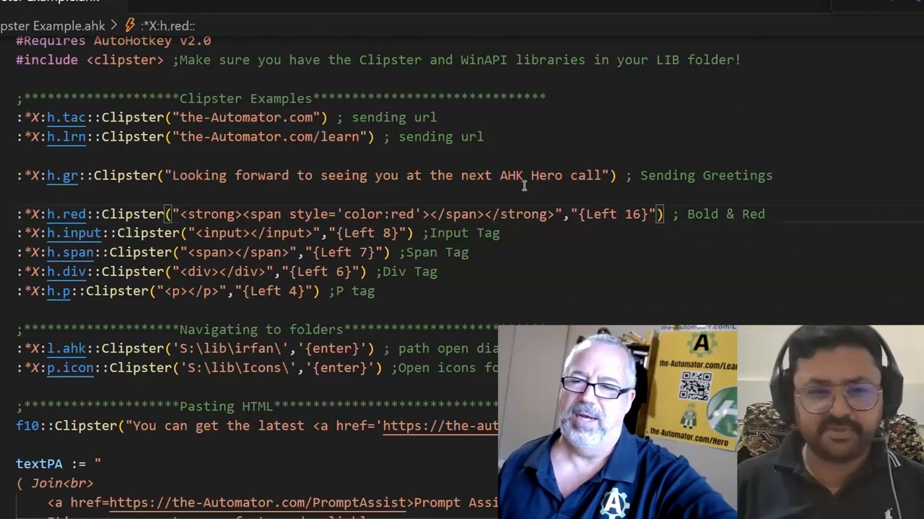
double_click(64, 175)
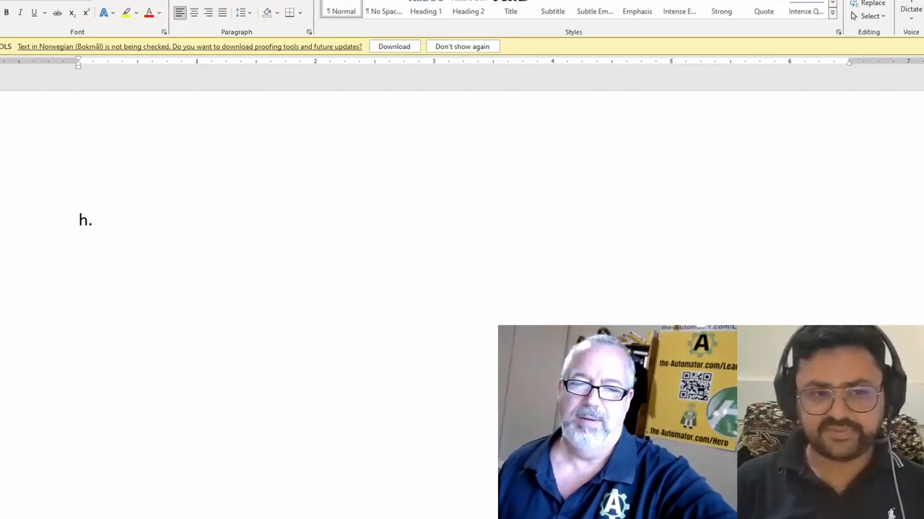
text(Looking forward to seeing you at the next AHK Hero call)
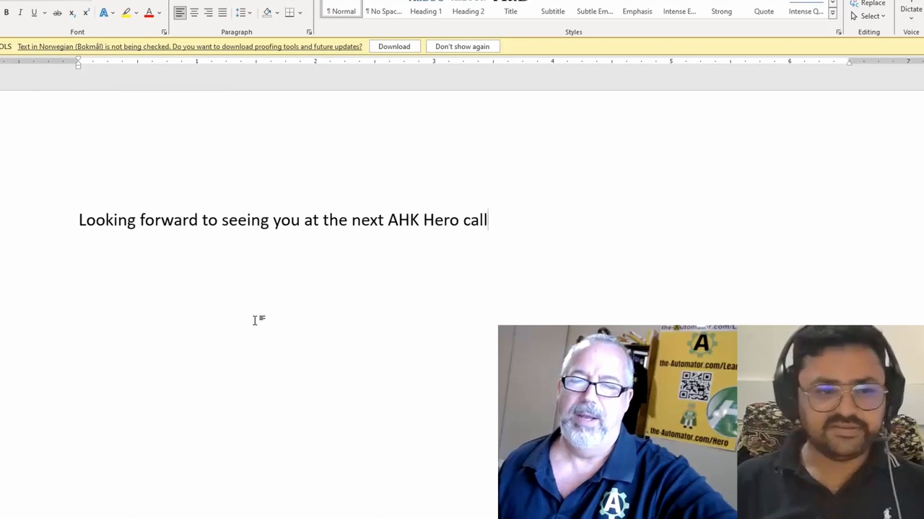
triple_click(281, 220)
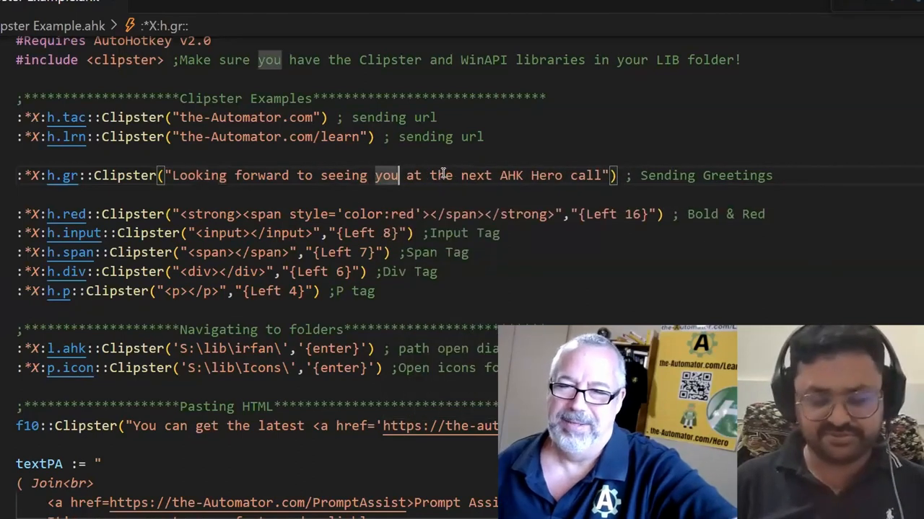
Add a `n line break to the h.gr greeting and retest its two-line output.
text(`n)
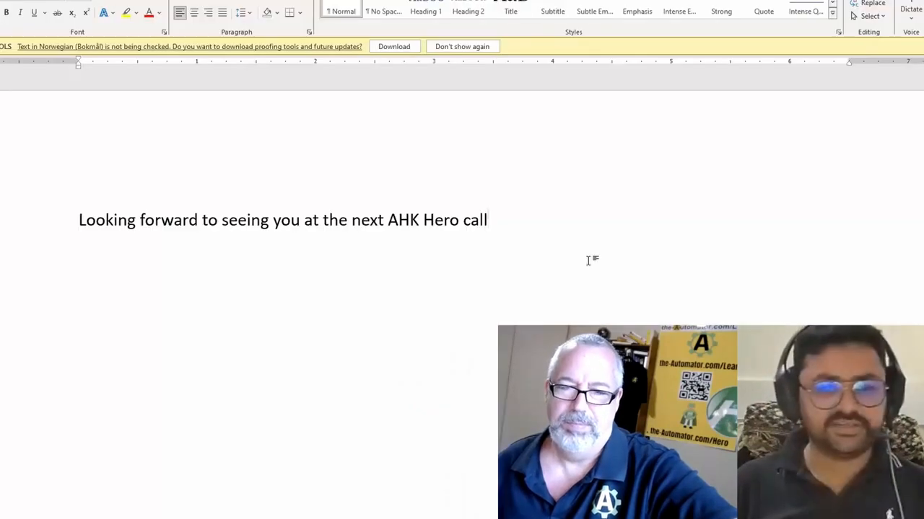
triple_click(281, 220)
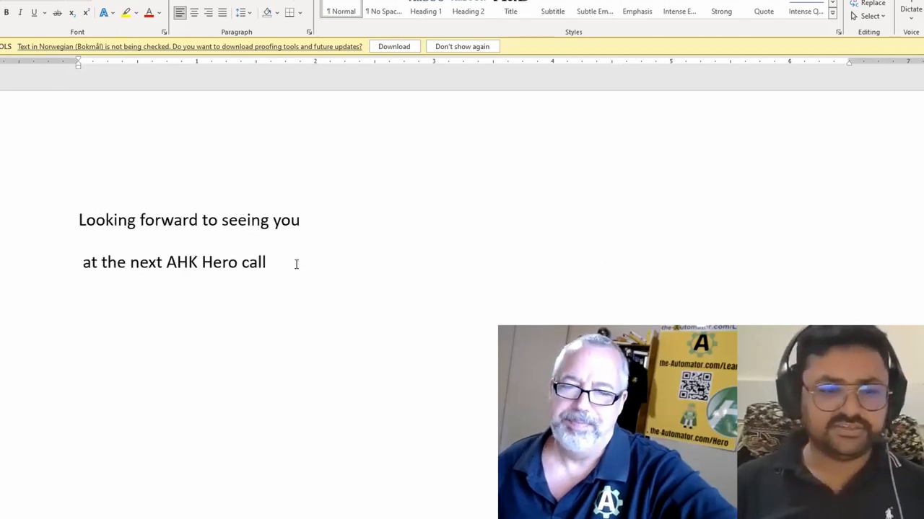
triple_click(174, 262)
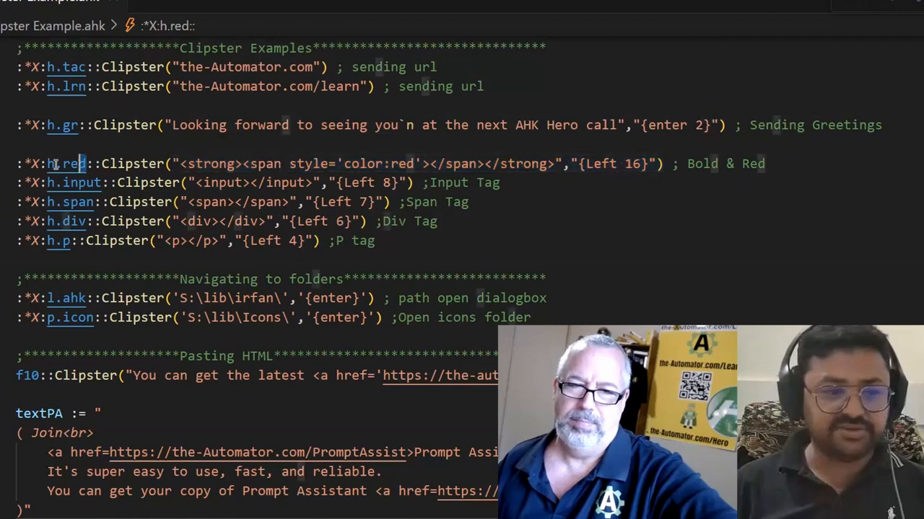
Test h.red giving bold red span tags with sample text, then h.in giving input tags.
double_click(66, 163)
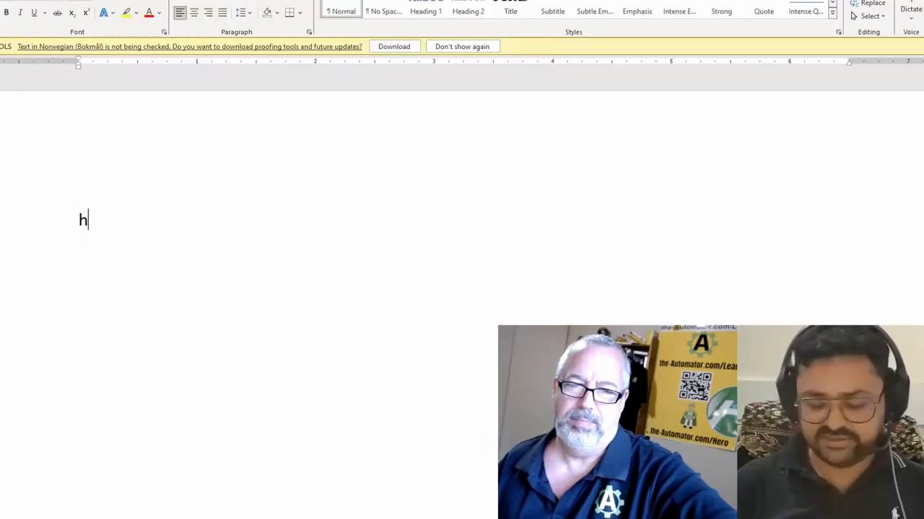
text(.r)
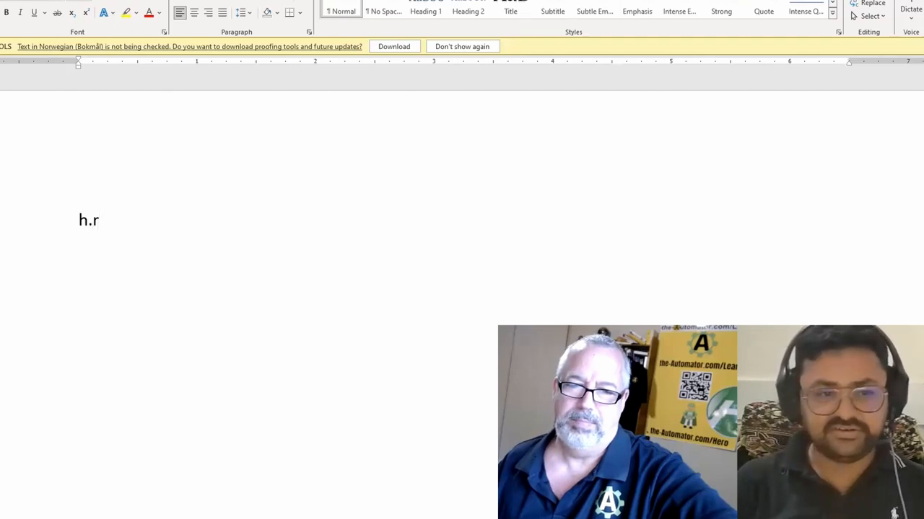
text(<strong><span style='color:red'></span></strong>)
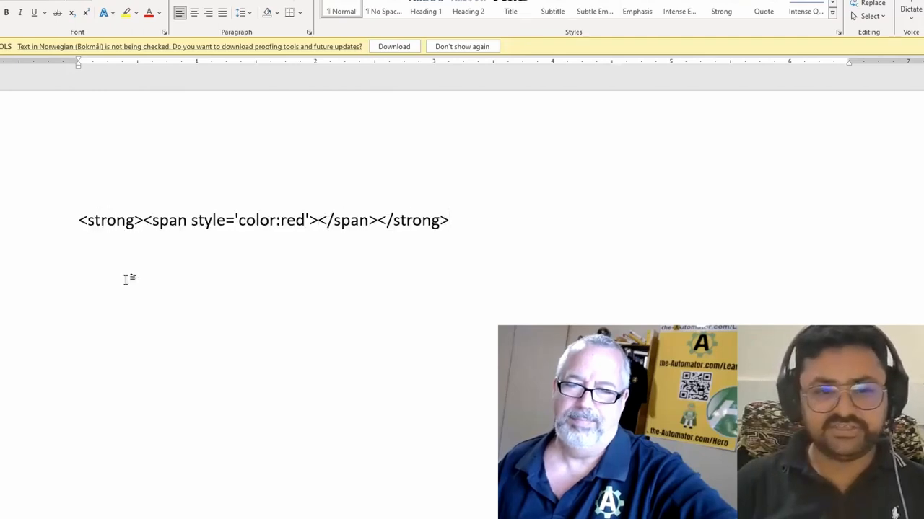
text(hgdhgdhg)
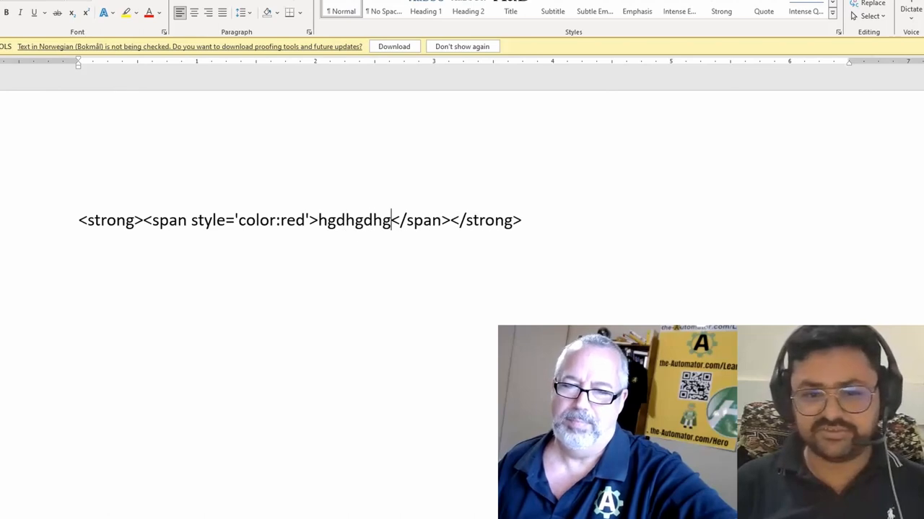
key(Backspace)
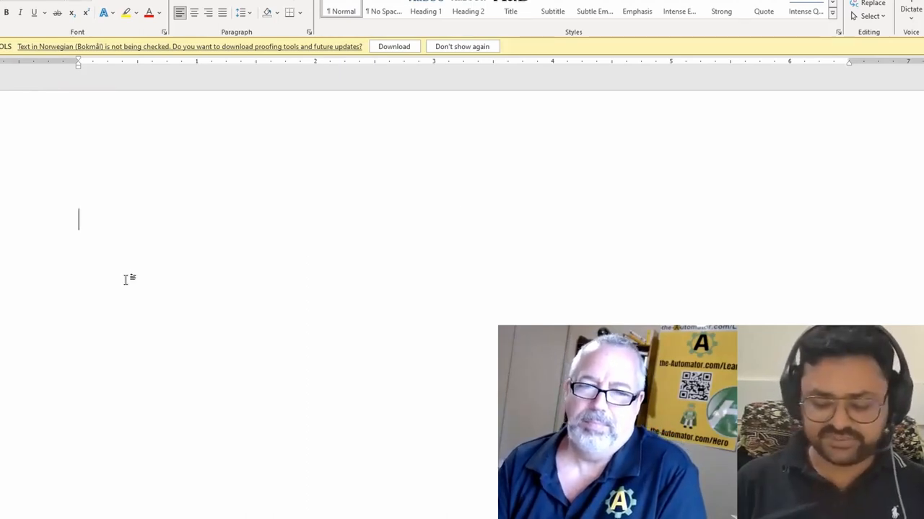
text(h.in)
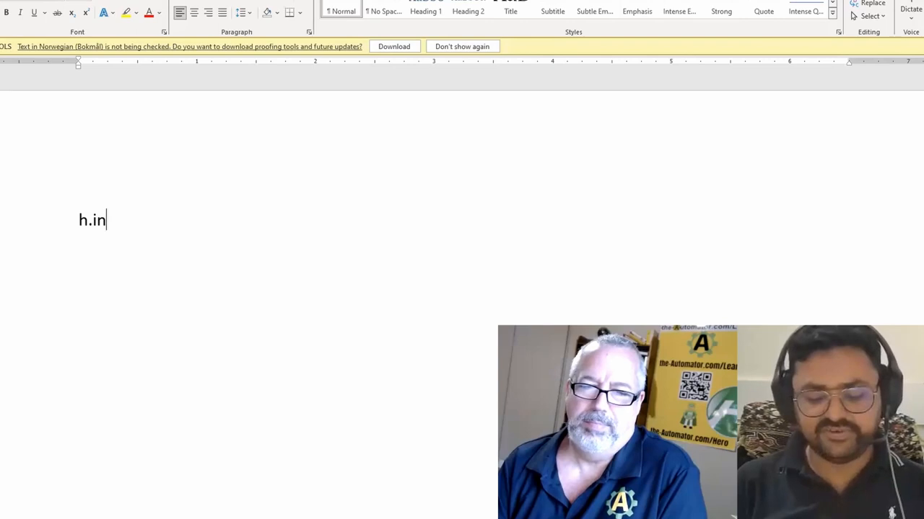
text(<input></input>)
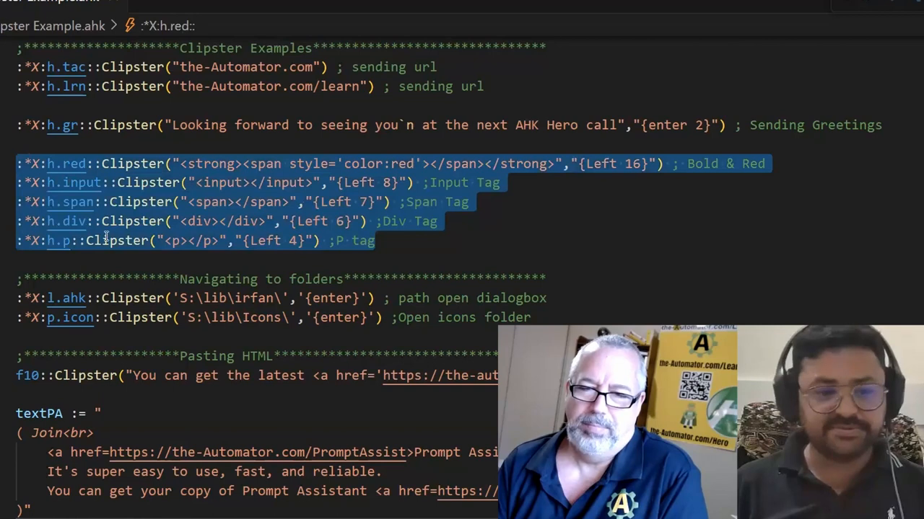
scroll(down, 3)
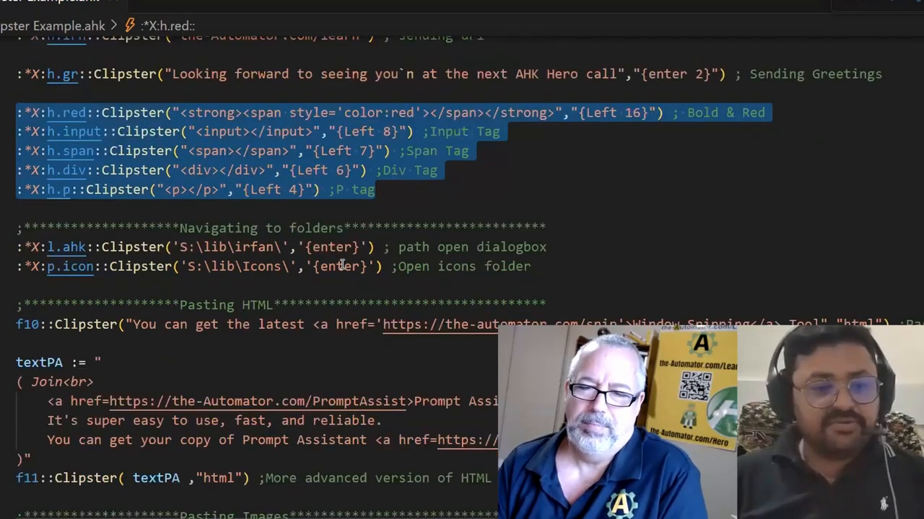
scroll(down, 3)
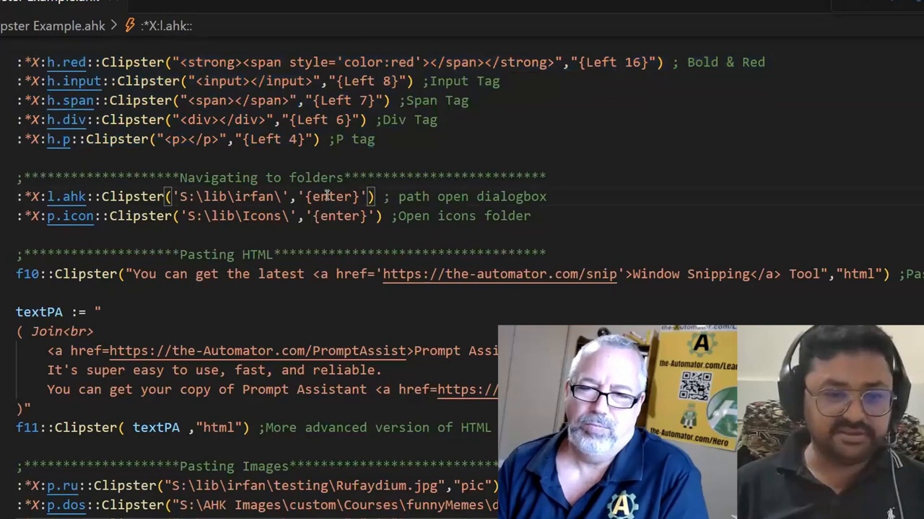
double_click(332, 196)
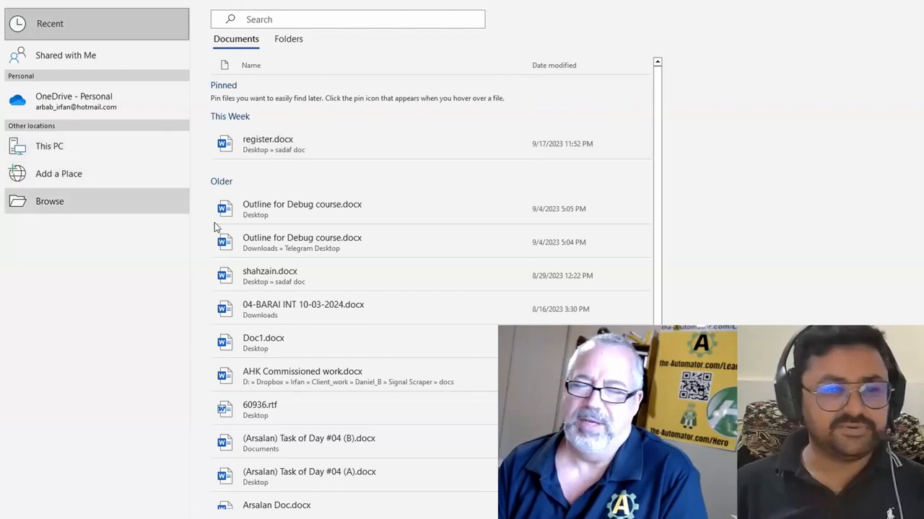
Browse to Word's Open dialog and type the p.id hotstring in the file name box.
click(49, 201)
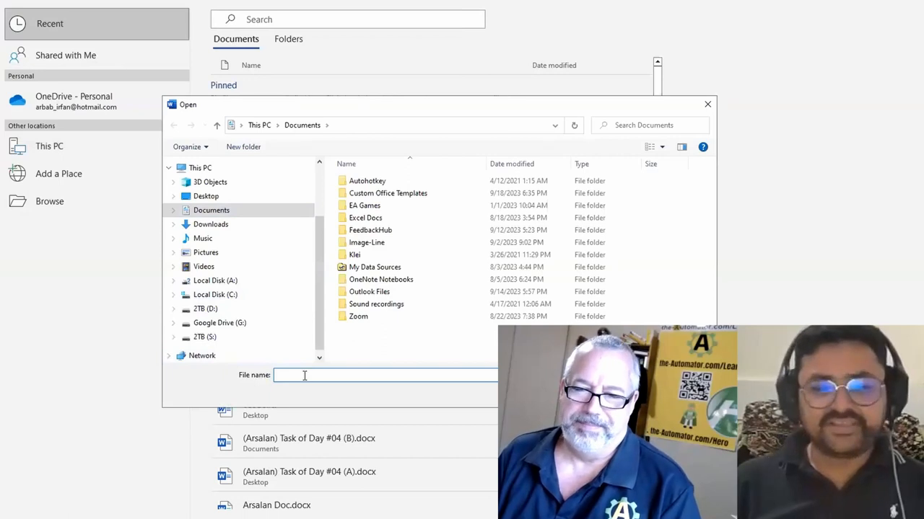
text(p.id)
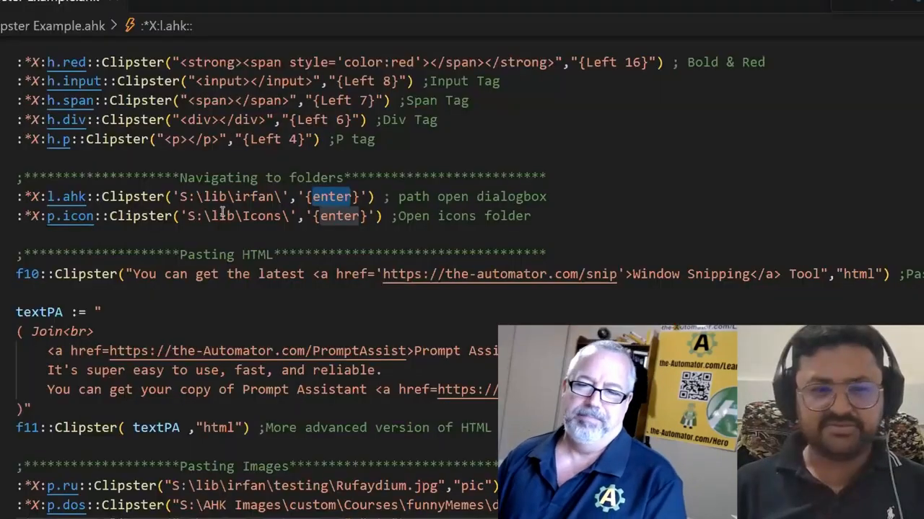
double_click(223, 196)
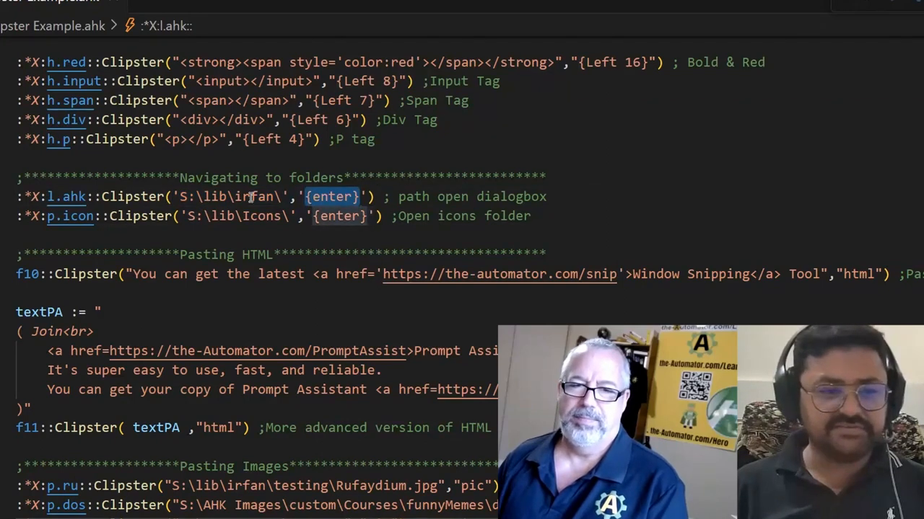
scroll(down, 3)
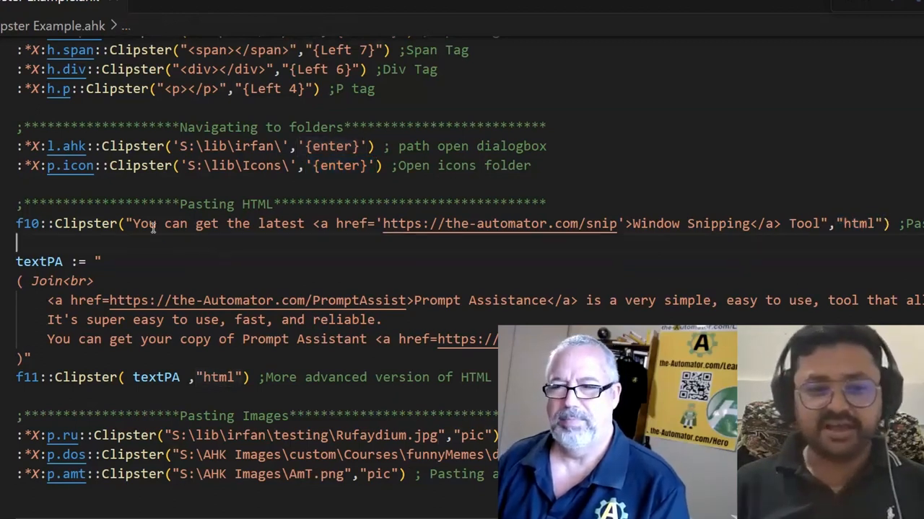
Drag through the script to bring the Pasting HTML hotstrings into view.
drag(133, 223, 657, 223)
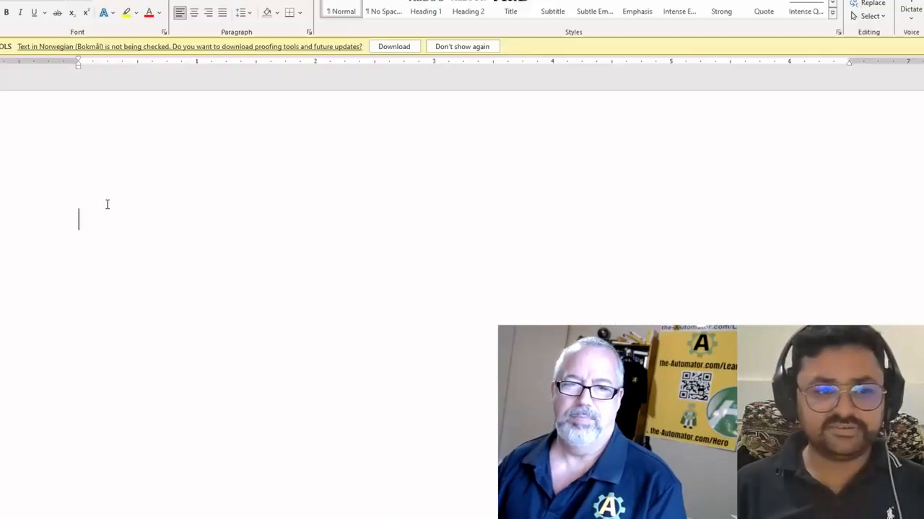
Paste 'You can get the latest Window Snipping Tool' with F10 and select the sentence.
text(You can get the latest Window Snipping Tool)
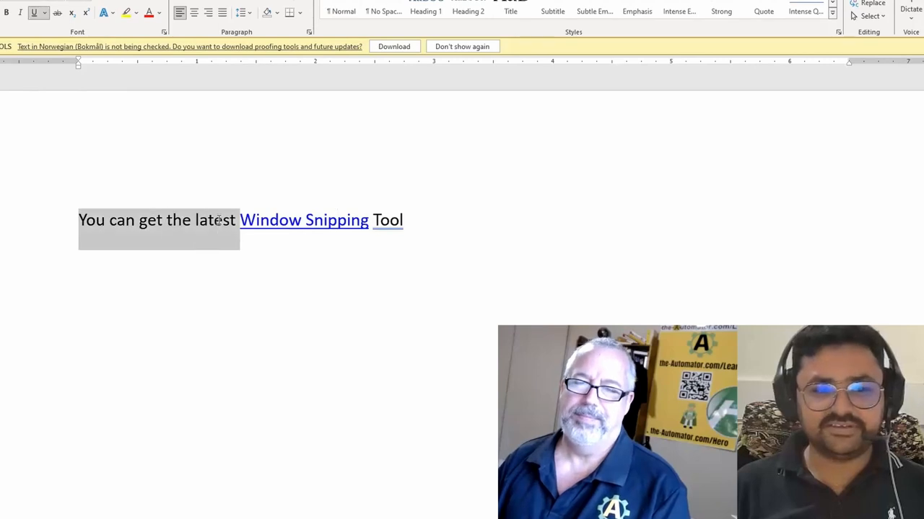
mouse_move(281, 226)
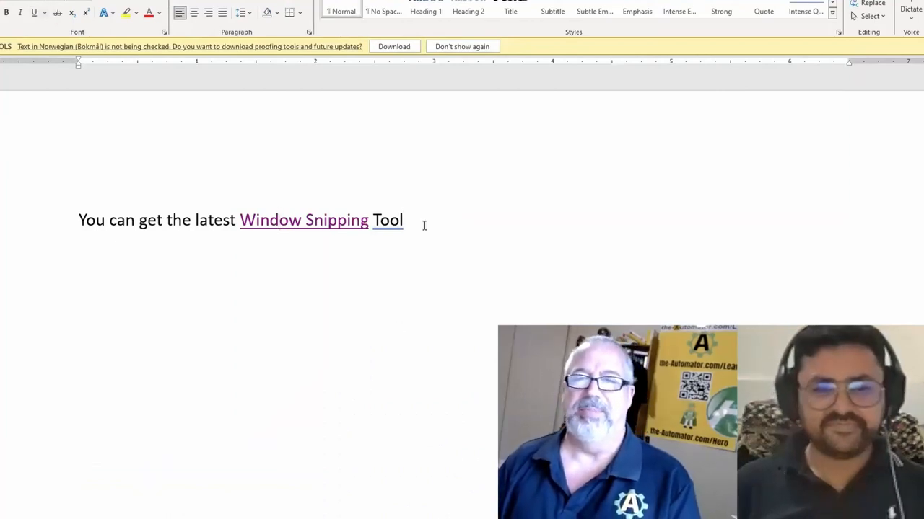
triple_click(216, 220)
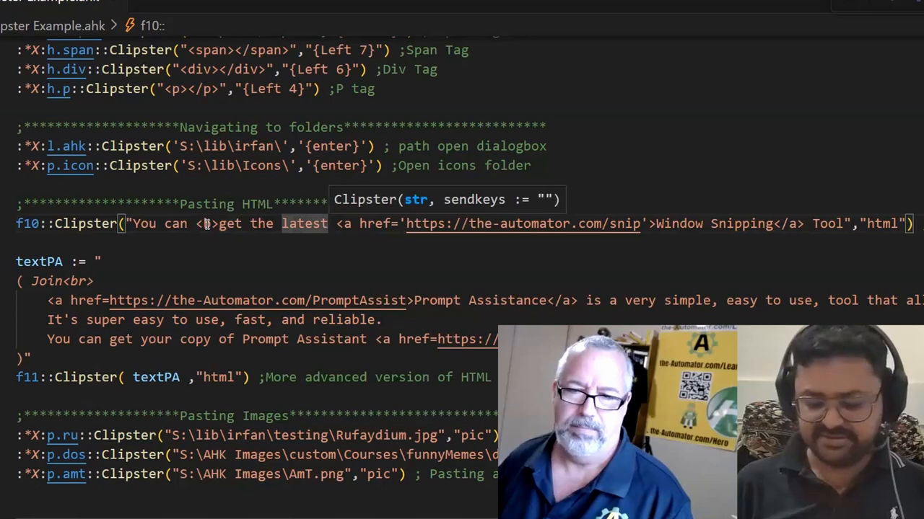
Wrap 'get the latest' in <b></b> tags within the f10 hotstring text.
text(<>)
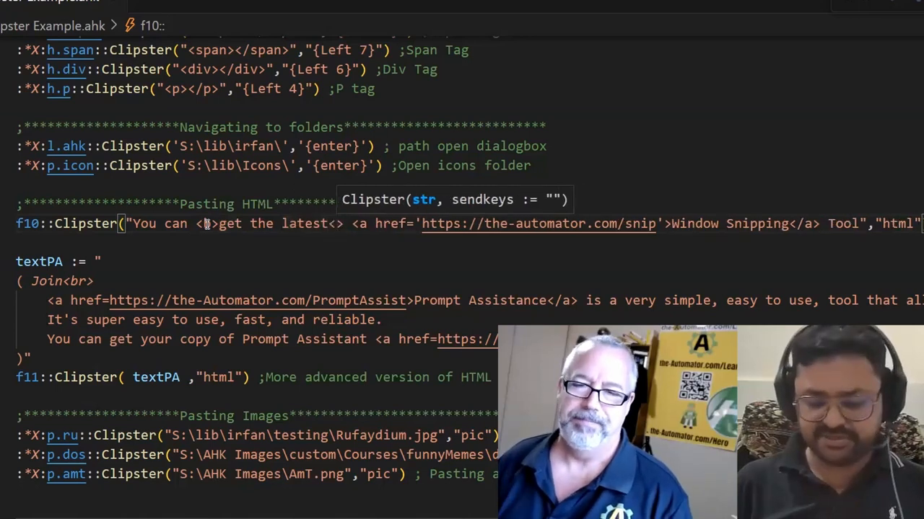
text(/b)
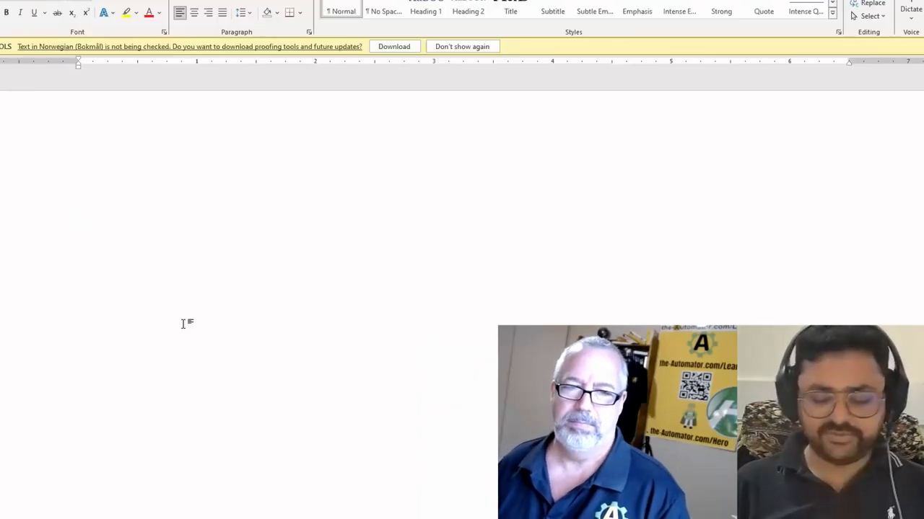
Paste 'You can get the latest Window Snipping Tool' and verify 'get the latest' is bold.
text(You can get the latest Window Snipping Tool)
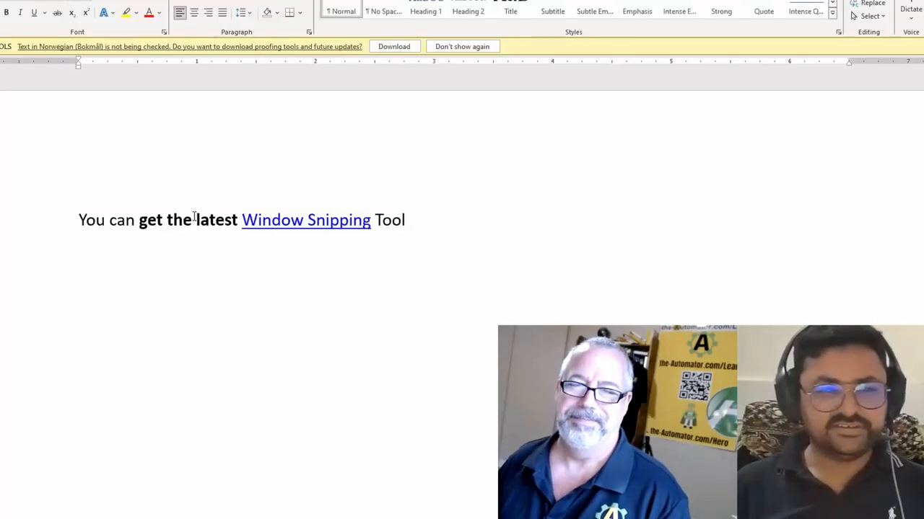
drag(139, 220, 237, 220)
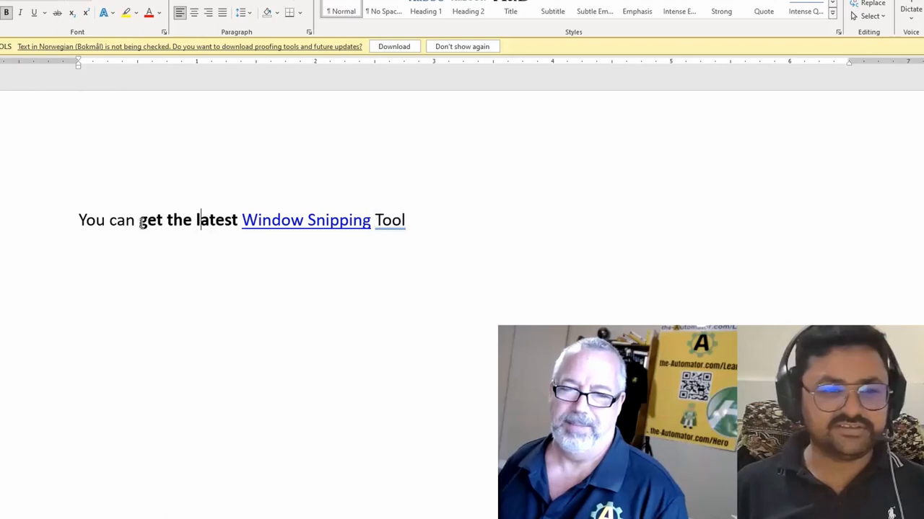
drag(140, 220, 237, 220)
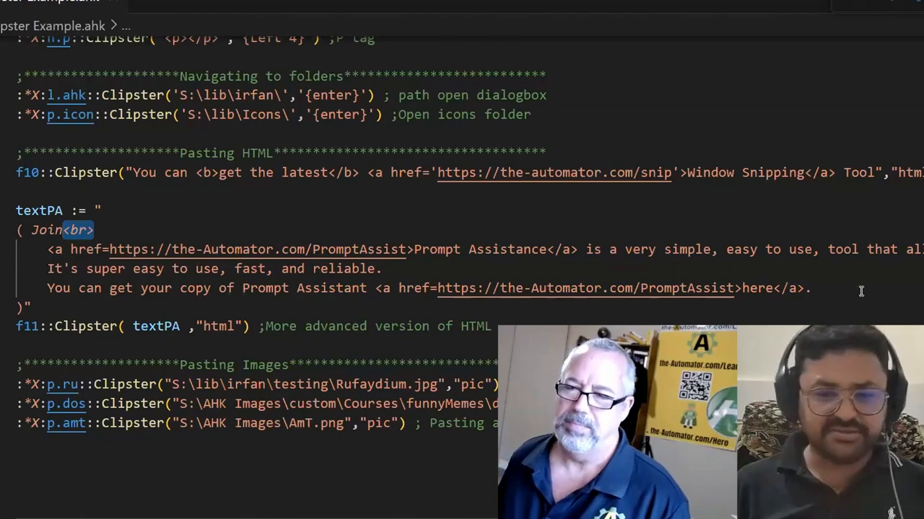
scroll(down, 3)
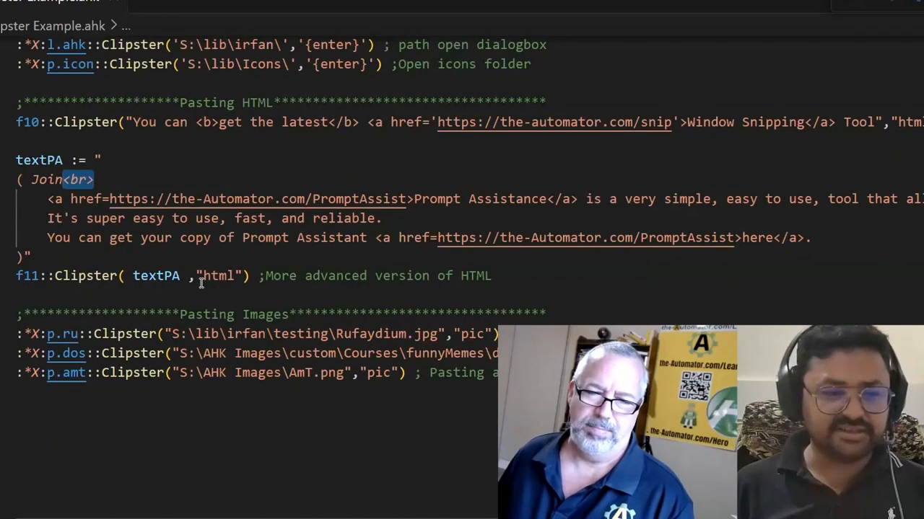
scroll(down, 3)
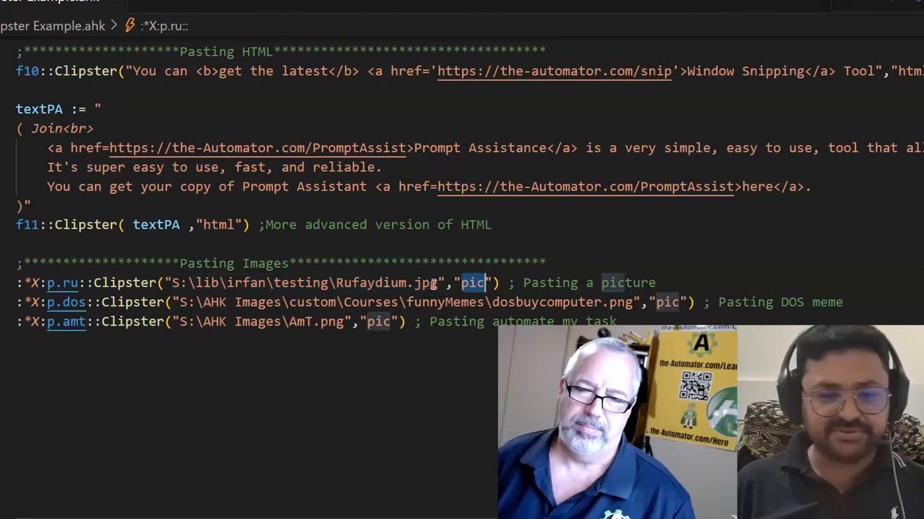
mouse_move(257, 382)
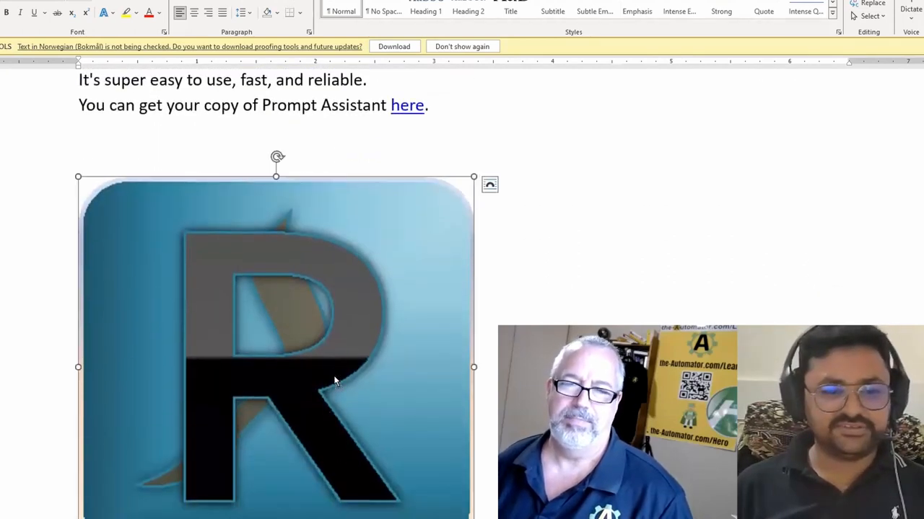
Delete the pasted R logo and insert the AmT.png screenshot via the p. hotstring.
right_click(335, 381)
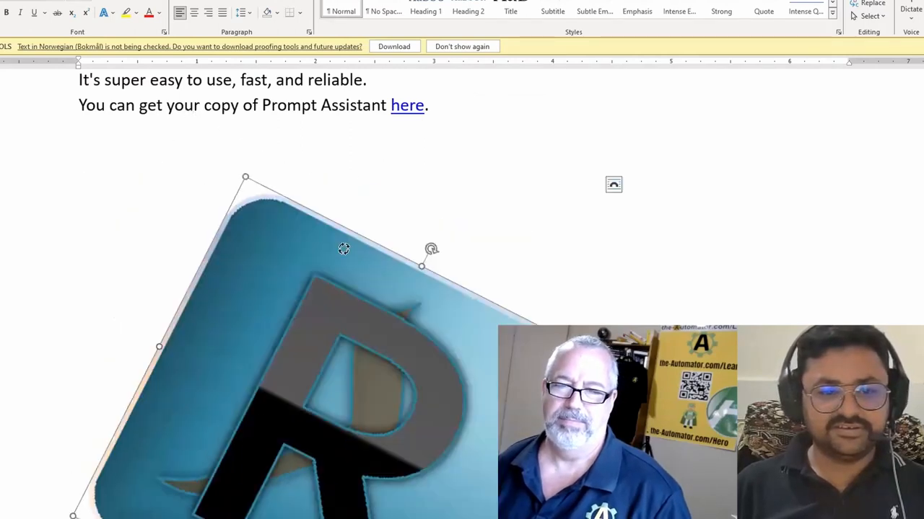
key(Delete)
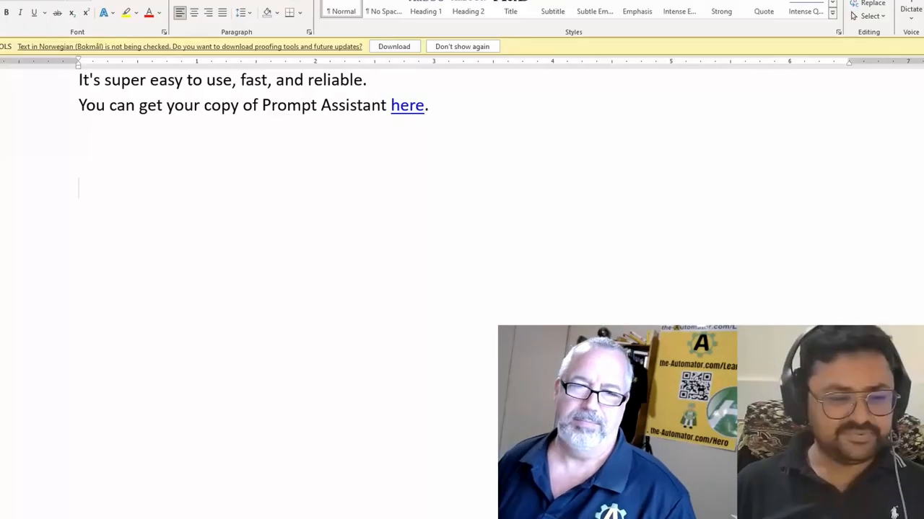
text(p.)
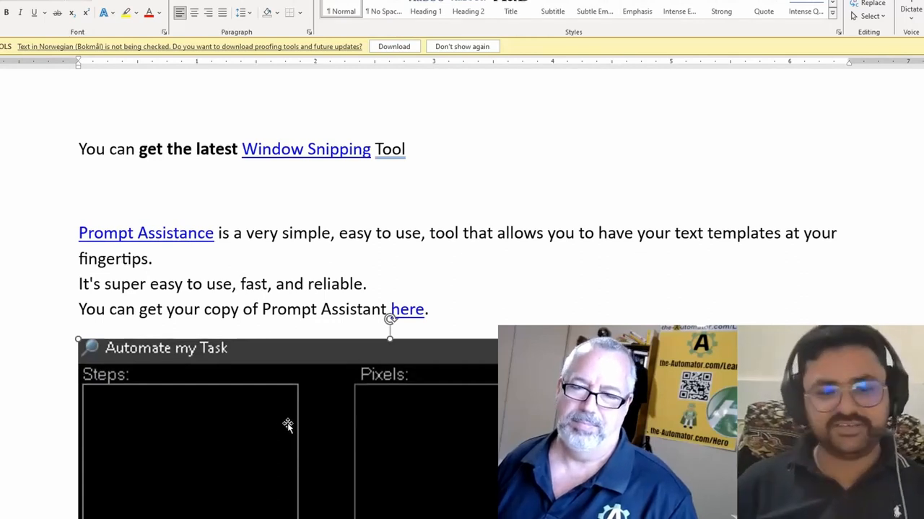
scroll(down, 3)
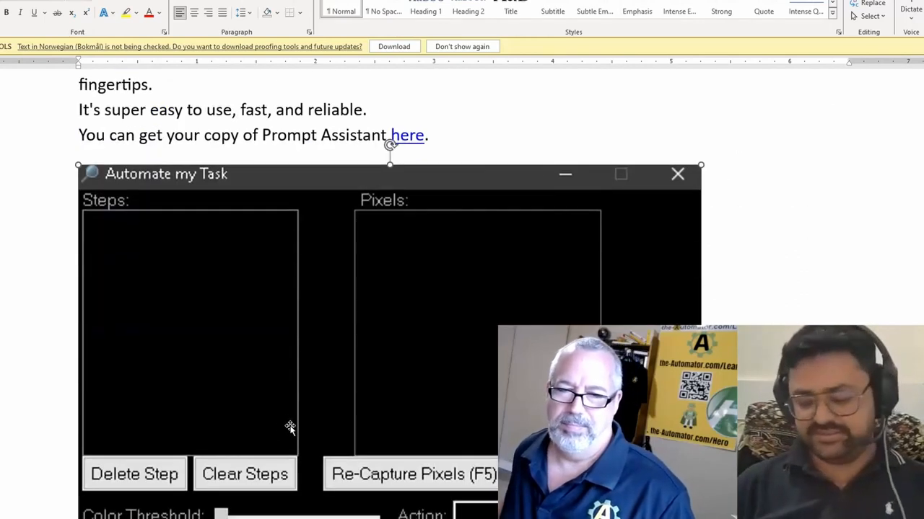
click(677, 174)
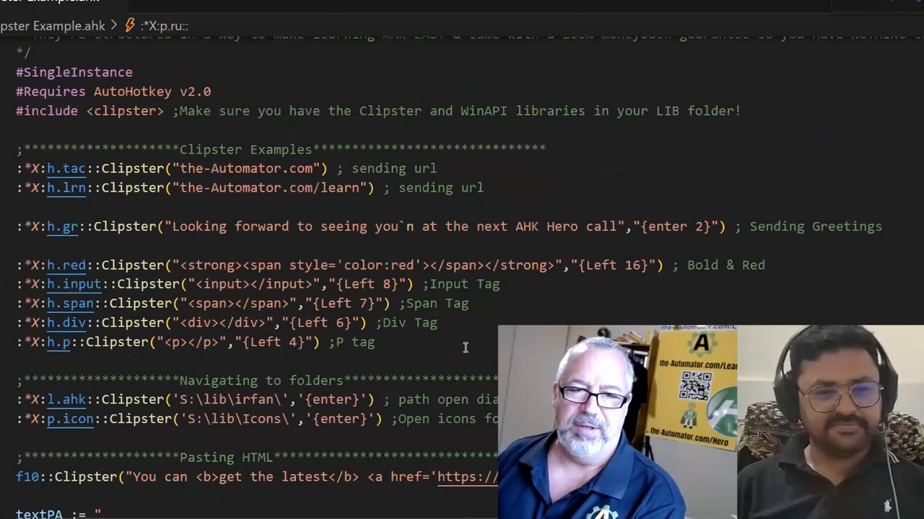
Scroll Clipster Example.ahk down to the image hotstrings and point out p.ru and p.dos.
scroll(down, 3)
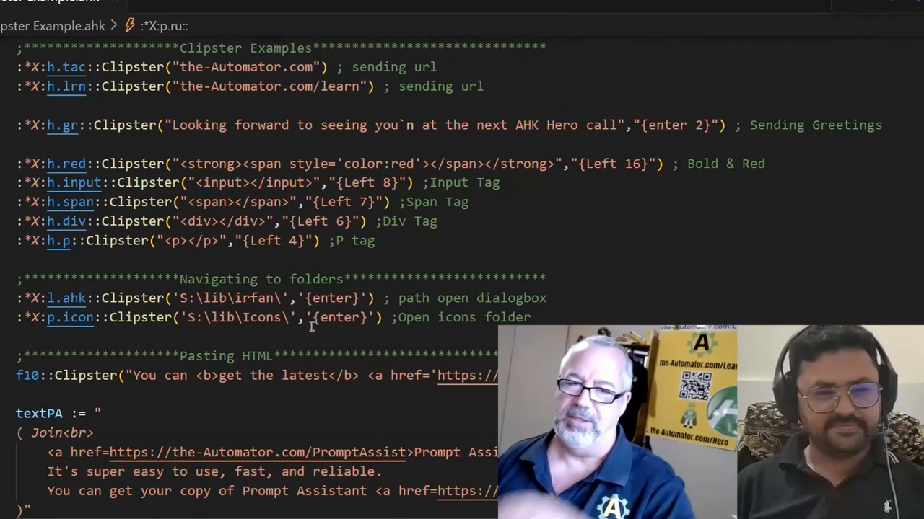
scroll(down, 3)
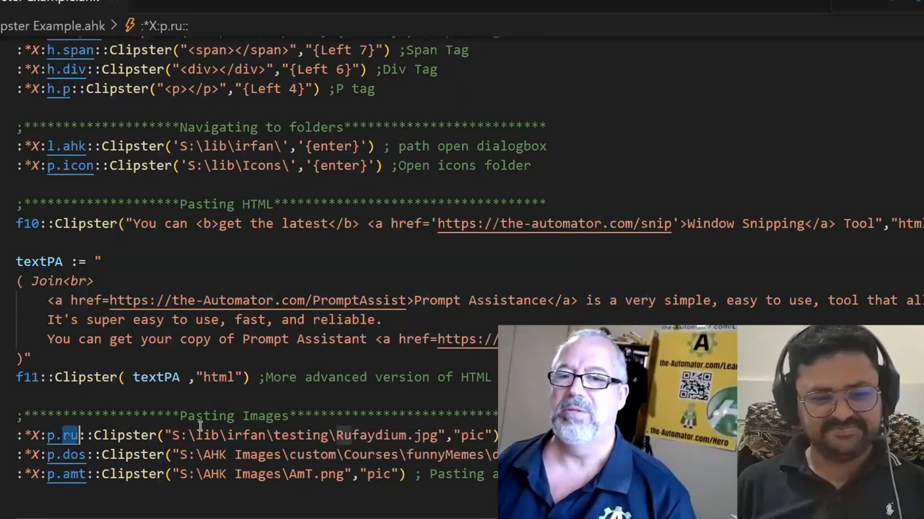
click(59, 455)
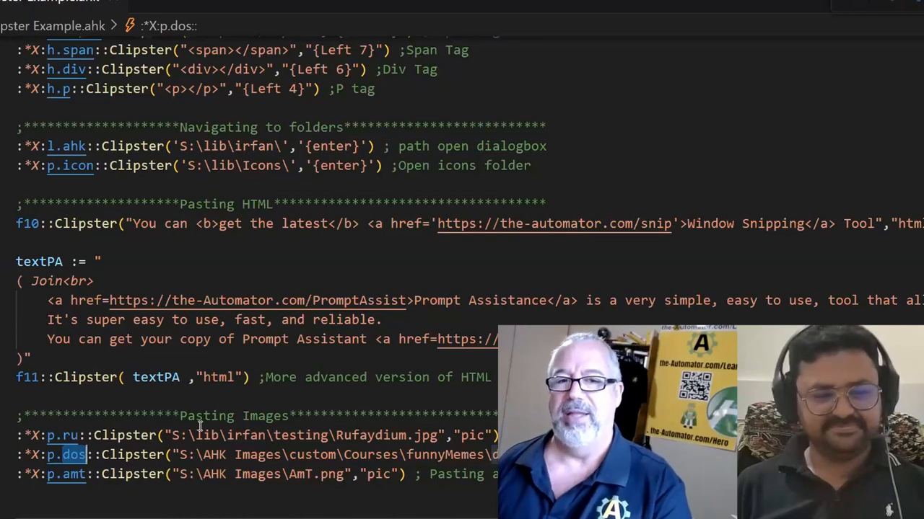
click(69, 474)
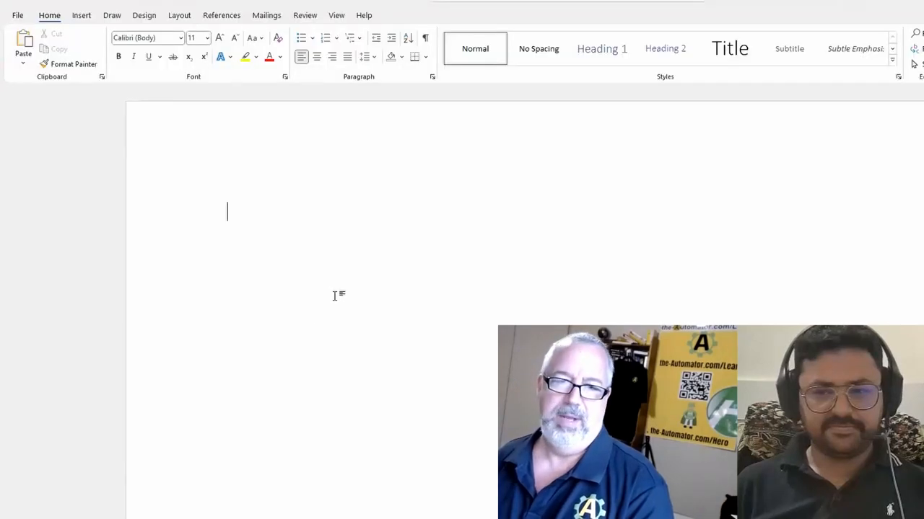
Type 'Joe was here. This is cool' and select 'cool' to make it a link.
text(Joe was)
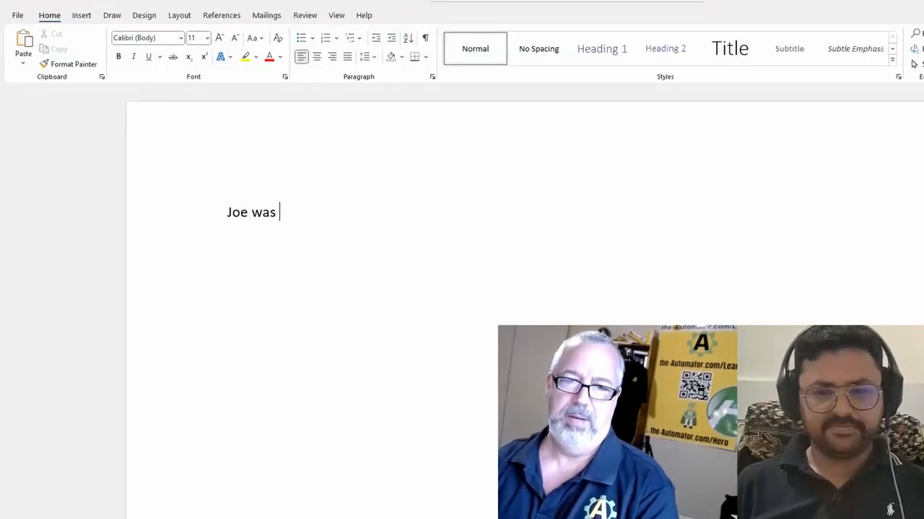
text(here.  This is)
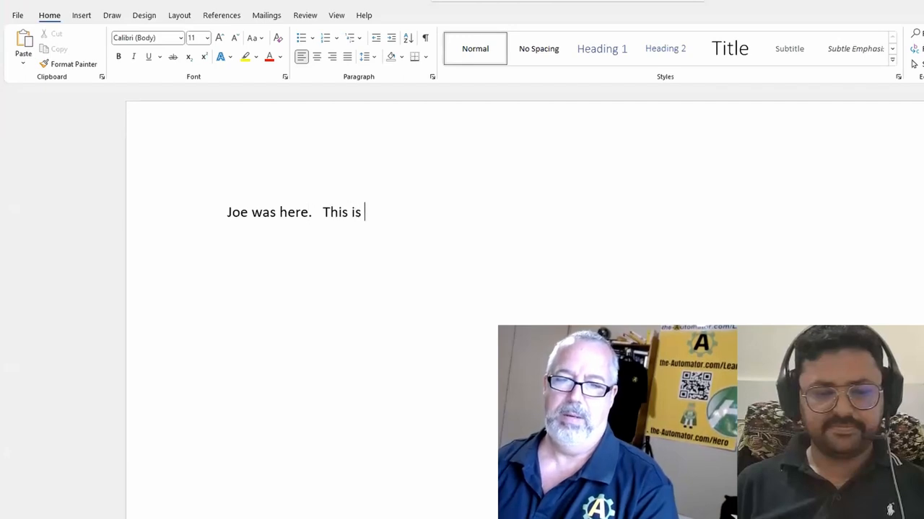
text(cool)
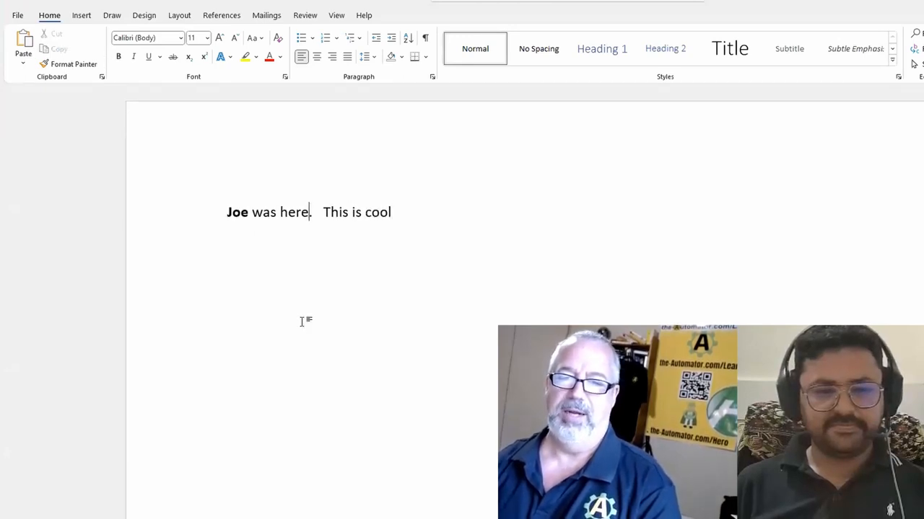
double_click(377, 213)
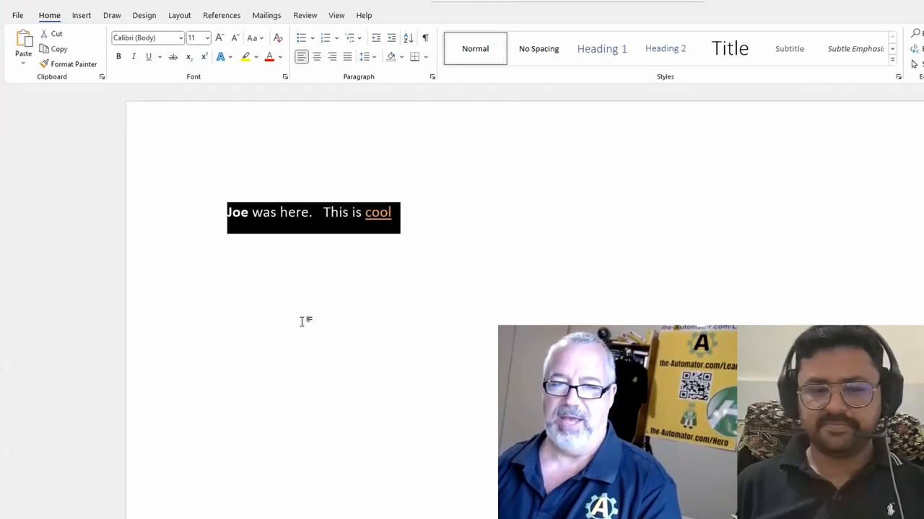
mouse_move(438, 252)
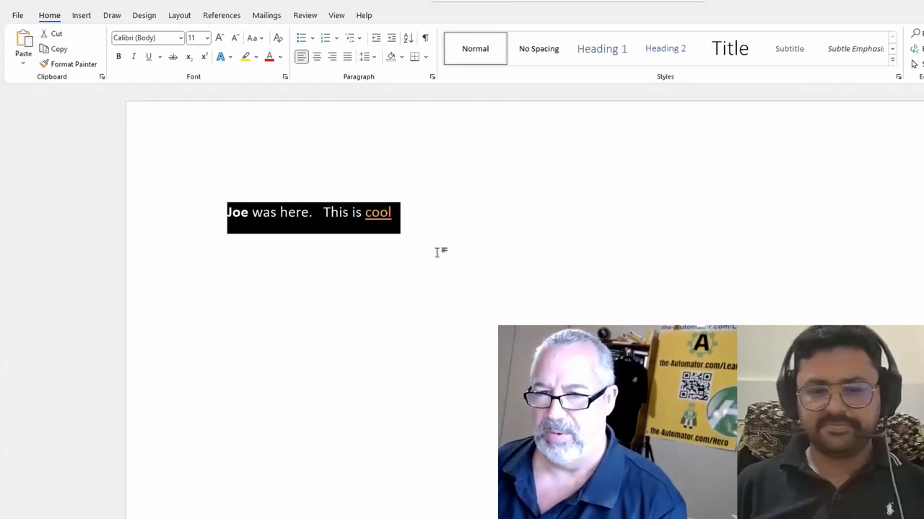
mouse_move(365, 262)
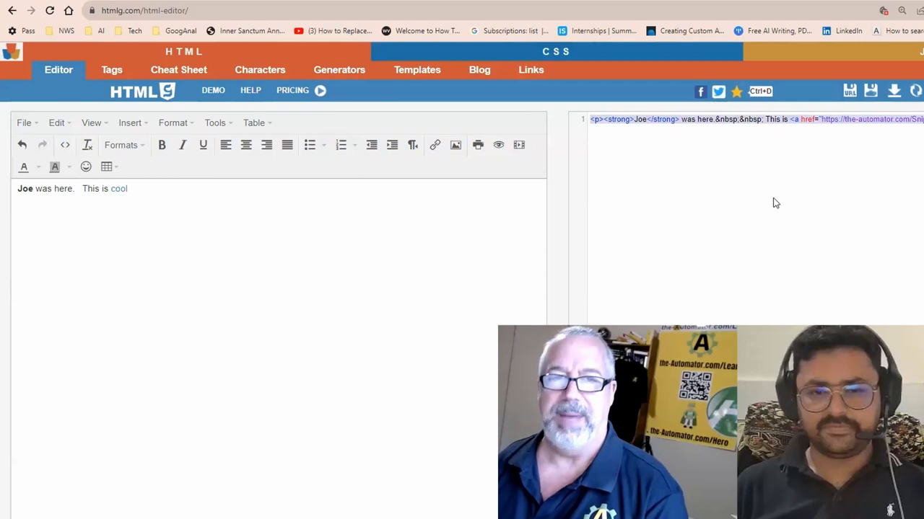
mouse_move(780, 164)
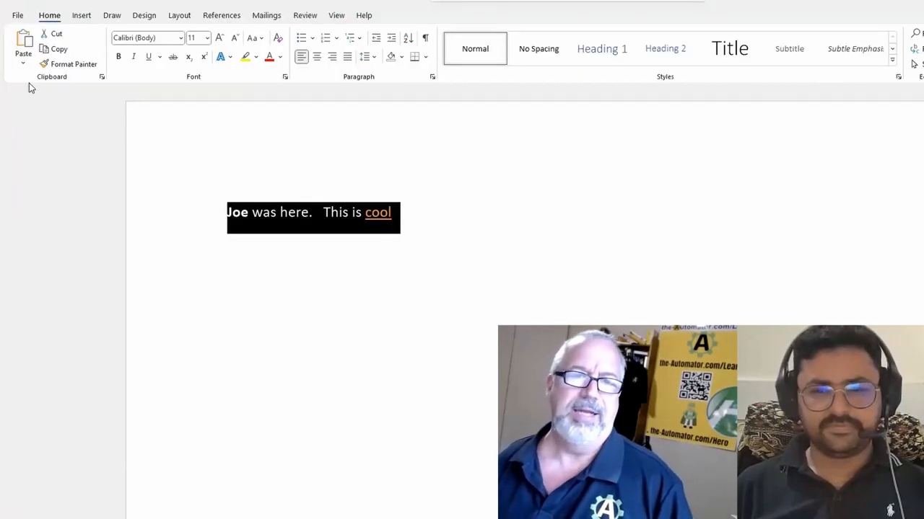
Set Save As to OneDrive - Personal with Web Page (*.htm, *.html) file type.
click(17, 15)
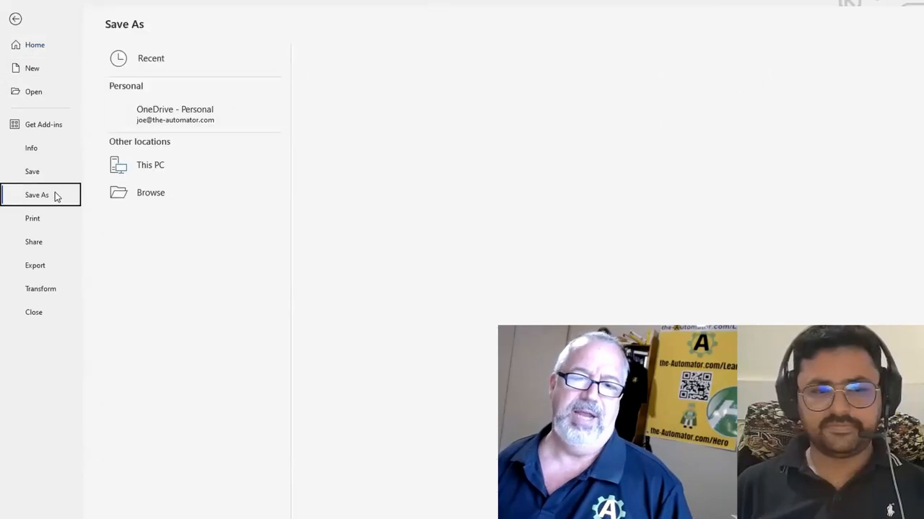
click(175, 114)
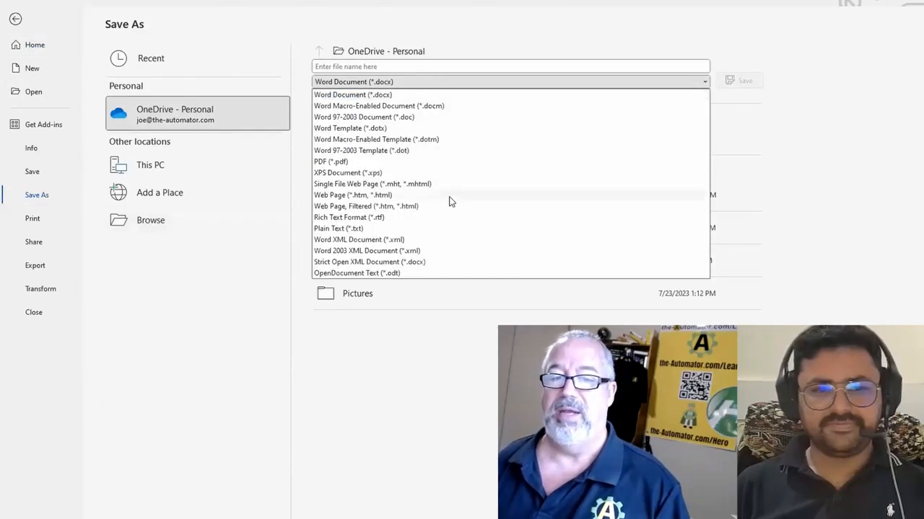
click(353, 195)
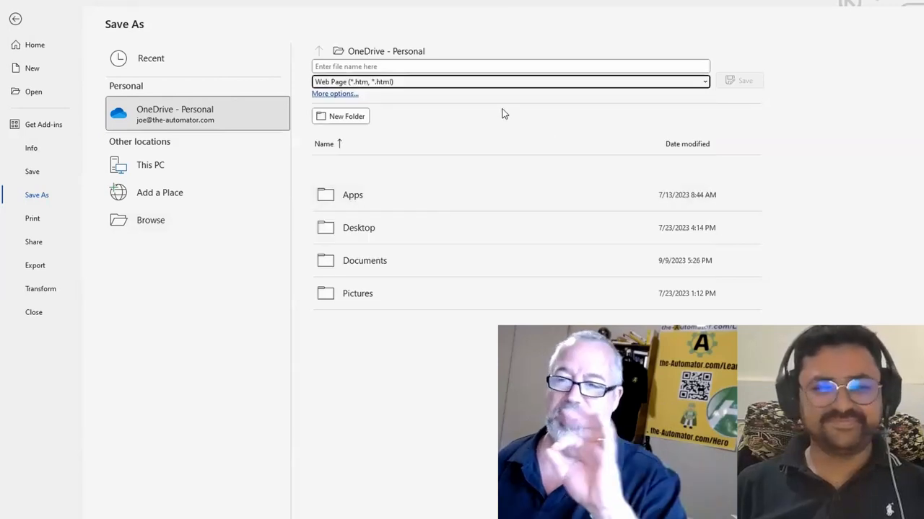
mouse_move(757, 49)
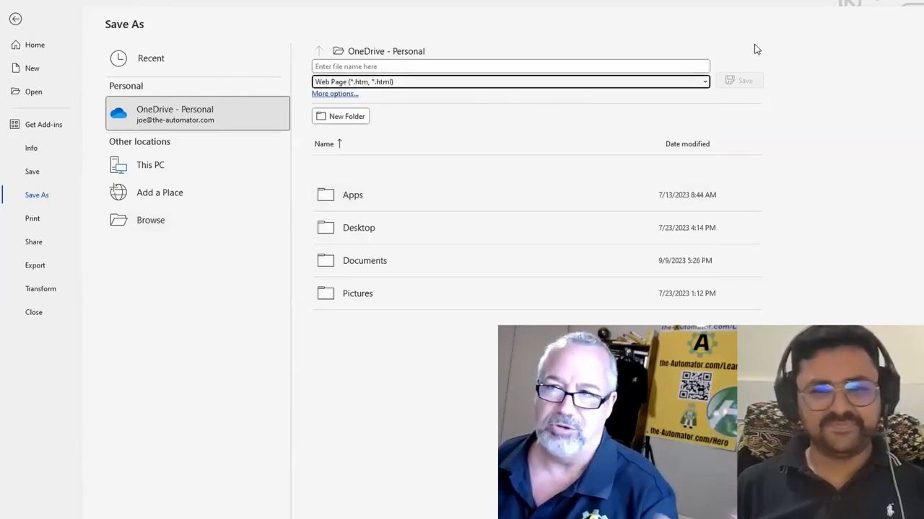